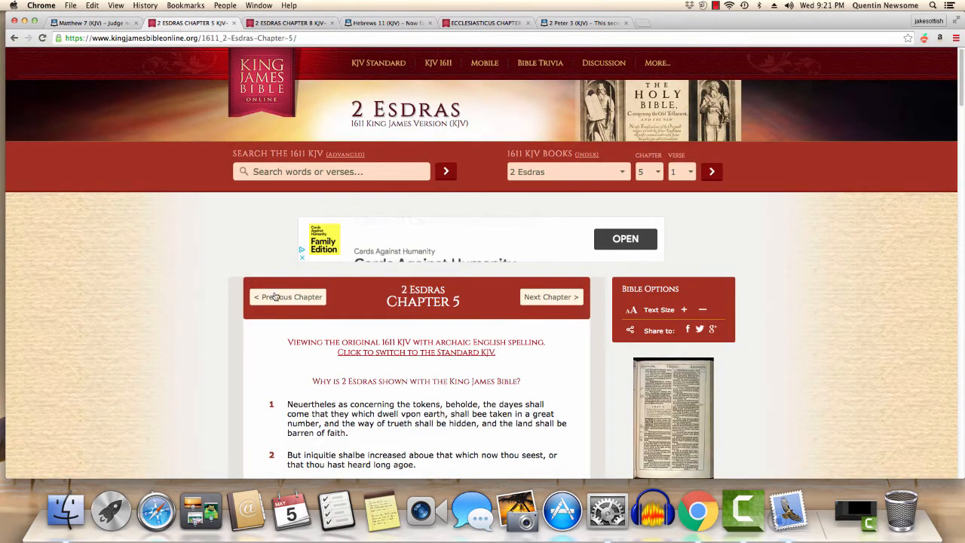
- Scroll 2 Esdras chapter 8 so its first eight verses in the 1611 spelling are readable
{"action": "scroll", "scroll_direction": "down", "scroll_amount": 3}
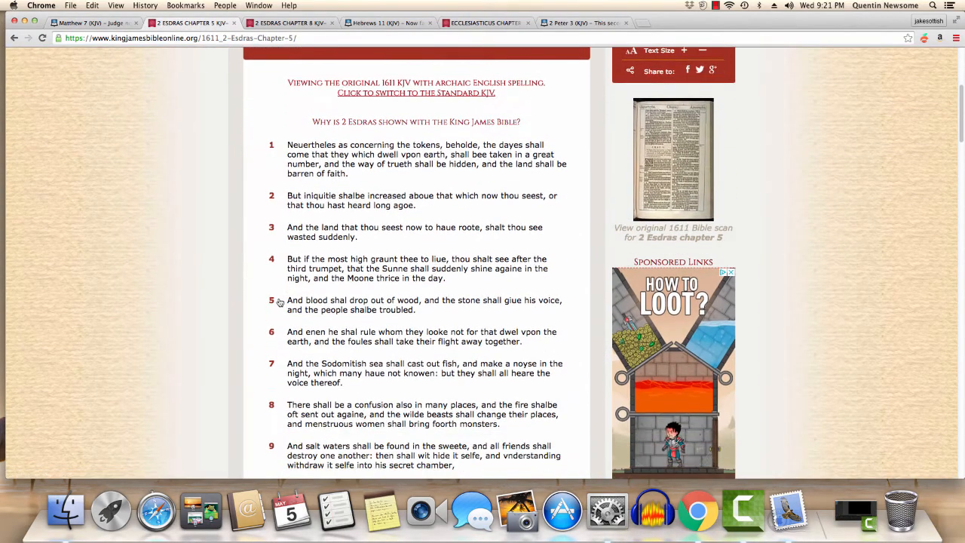
{"action": "scroll", "scroll_direction": "up", "scroll_amount": 3}
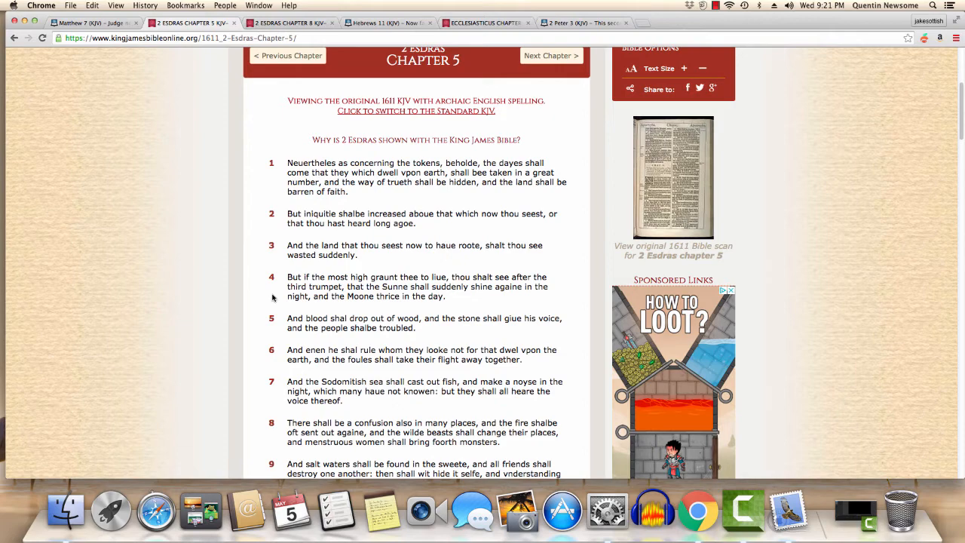
{"action": "scroll", "scroll_direction": "down", "scroll_amount": 3}
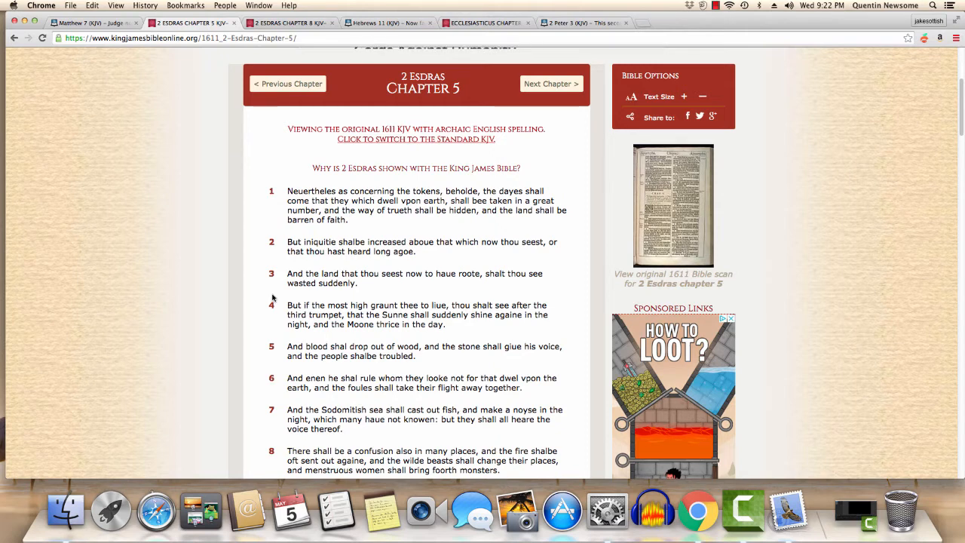
{"action": "mouse_move", "coordinate": [335, 341]}
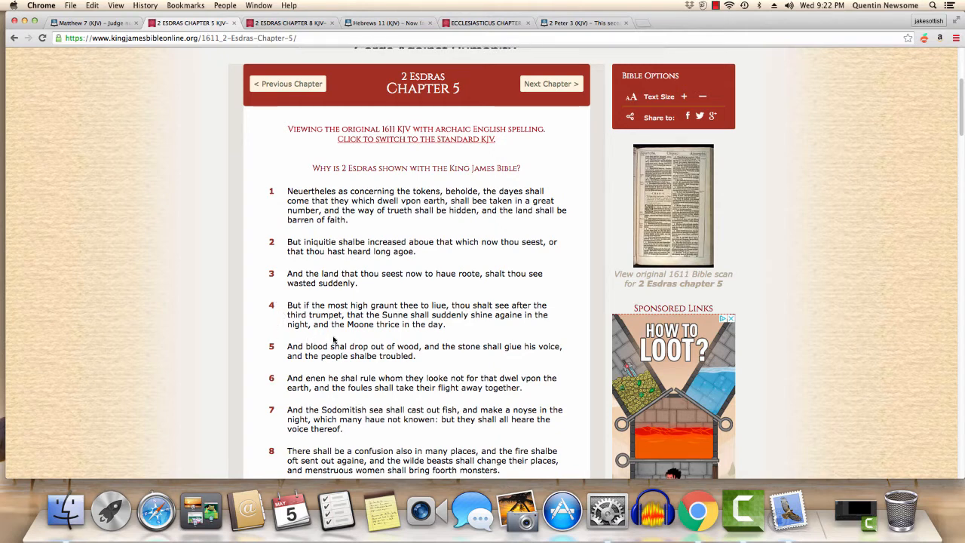
{"action": "scroll", "scroll_direction": "down", "scroll_amount": 3}
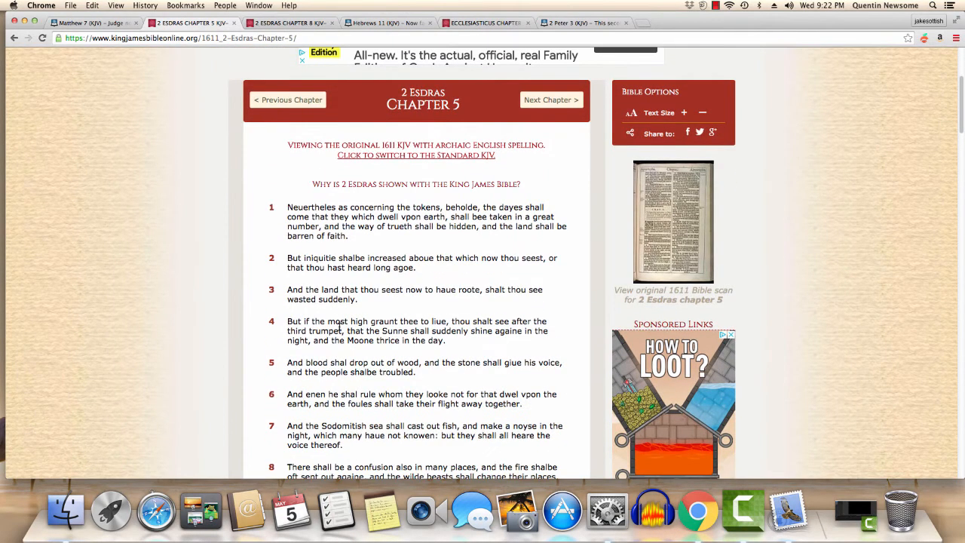
{"action": "scroll", "scroll_direction": "down", "scroll_amount": 3}
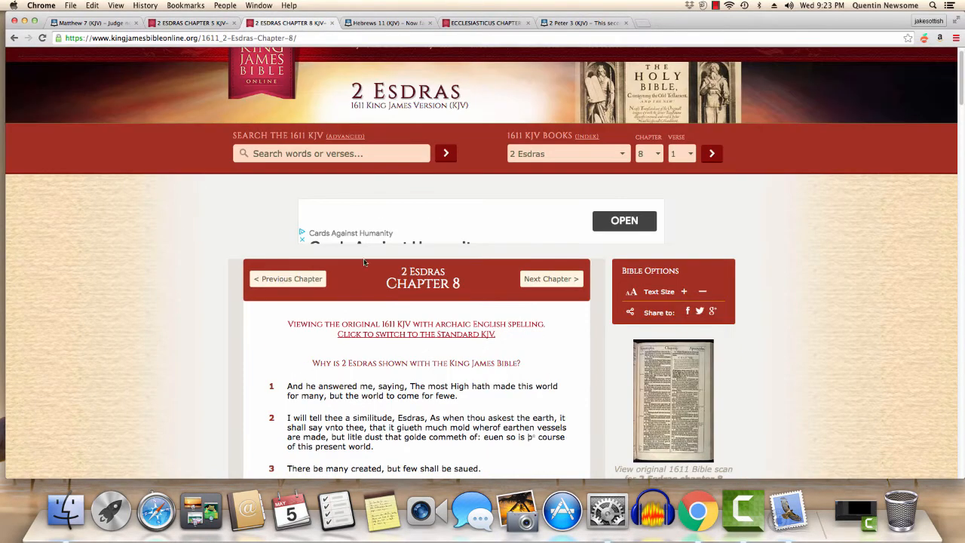
- Finish reading 2 Esdras 8, then move to the Hebrews 11 (KJV) page
{"action": "scroll", "scroll_direction": "down", "scroll_amount": 3}
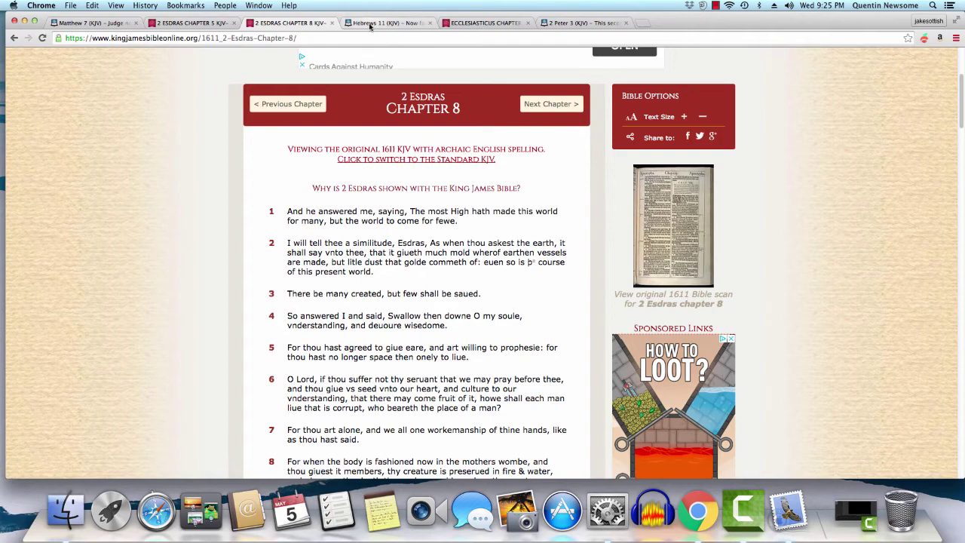
{"action": "left_click", "coordinate": [376, 23]}
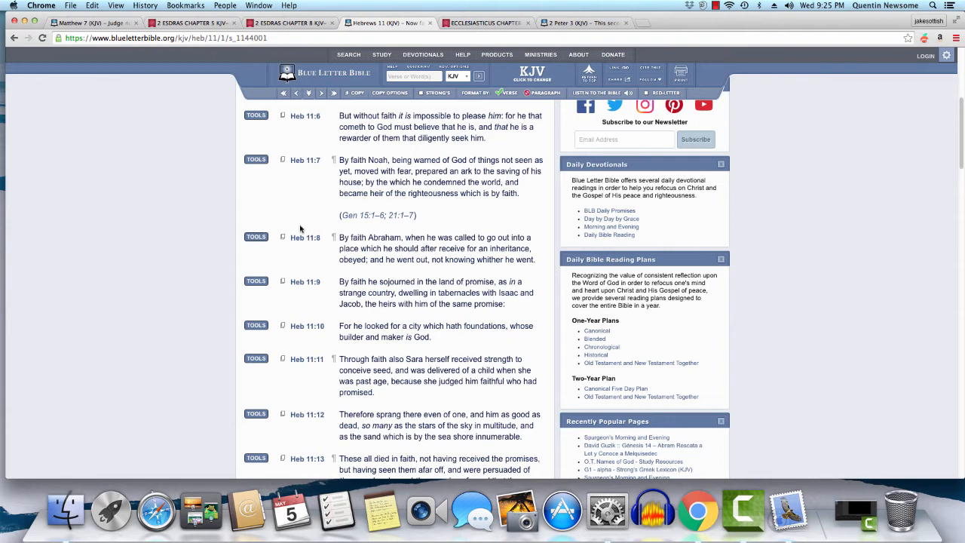
- Scroll Hebrews 11 to the verses about Noah and Abraham, verses 6–13
{"action": "scroll", "scroll_direction": "down", "scroll_amount": 3}
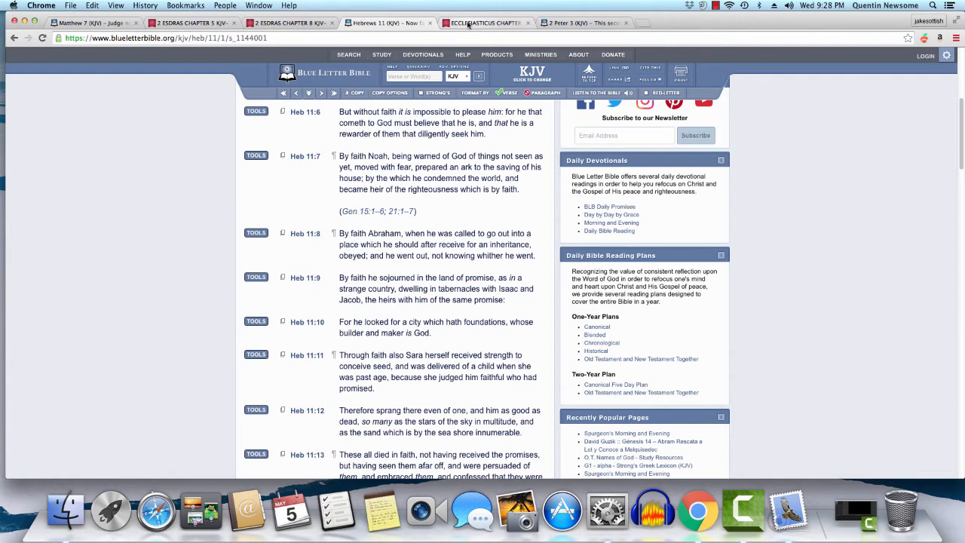
{"action": "mouse_move", "coordinate": [470, 23]}
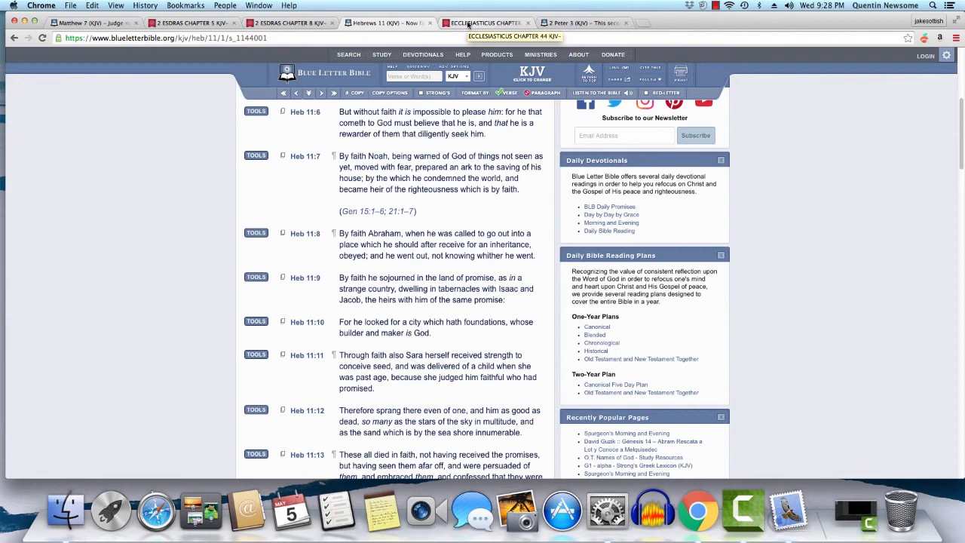
- Switch to Ecclesiasticus chapter 44 with verse 17 about Noah highlighted
{"action": "left_click", "coordinate": [482, 22]}
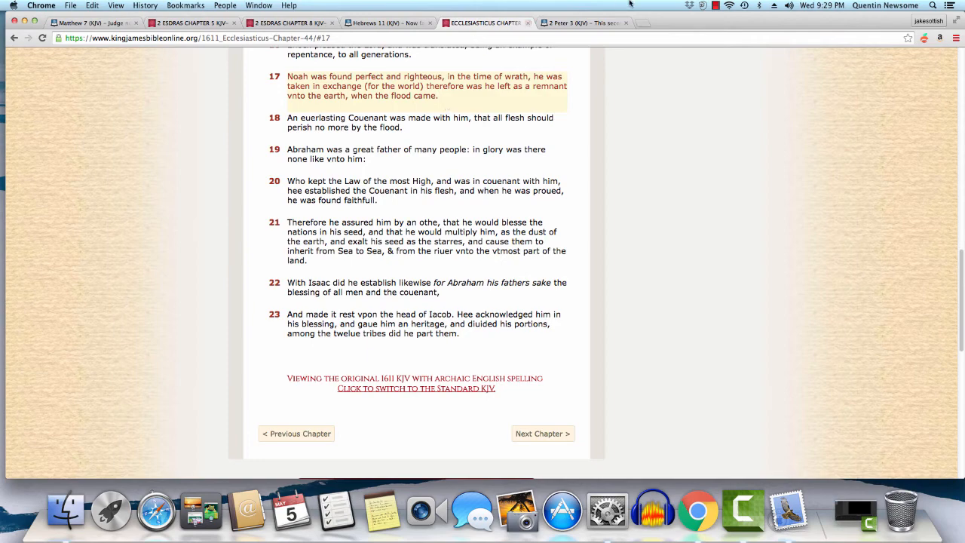
- Switch to 2 Peter 3 (KJV) and bring verses 3–10 on the coming Day of the Lord into view
{"action": "left_click", "coordinate": [576, 23]}
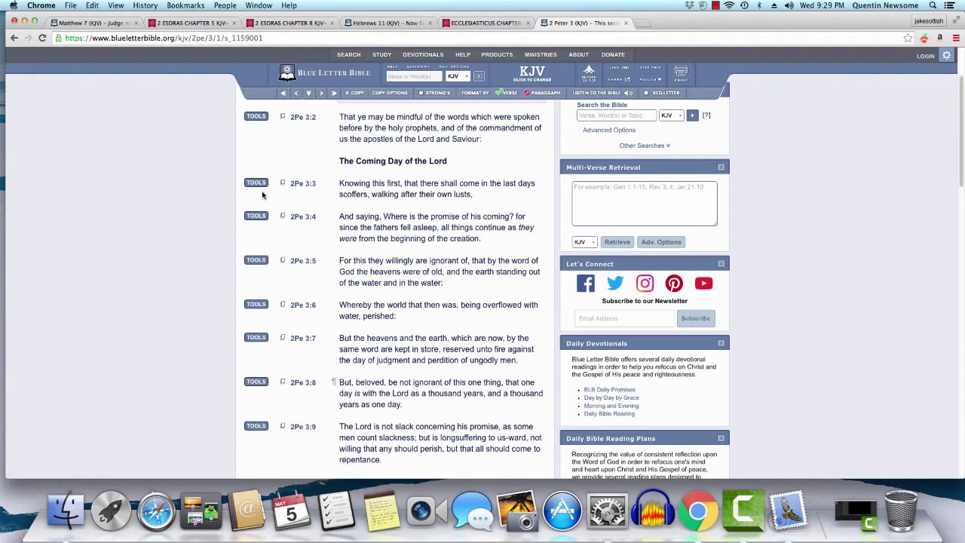
{"action": "scroll", "scroll_direction": "down", "scroll_amount": 3}
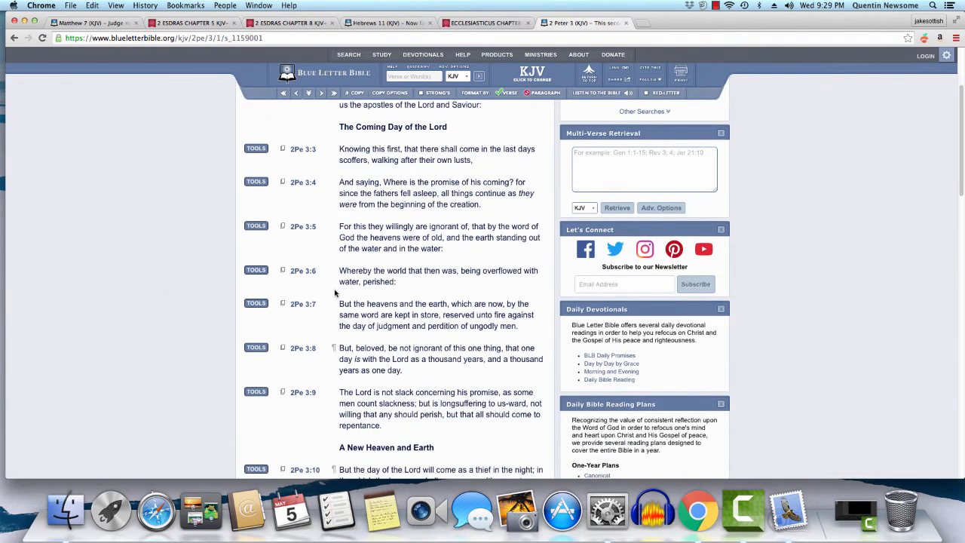
{"action": "scroll", "scroll_direction": "up", "scroll_amount": 3}
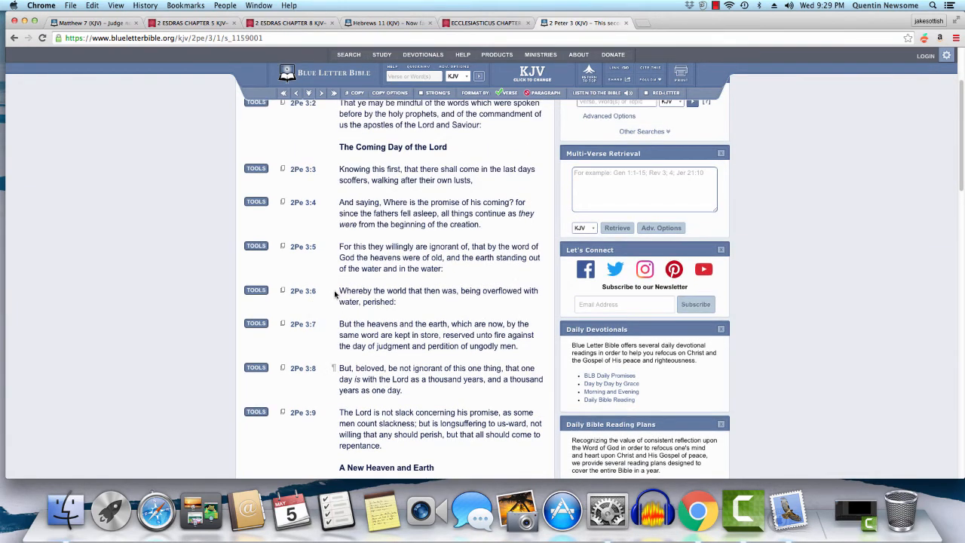
{"action": "scroll", "scroll_direction": "down", "scroll_amount": 3}
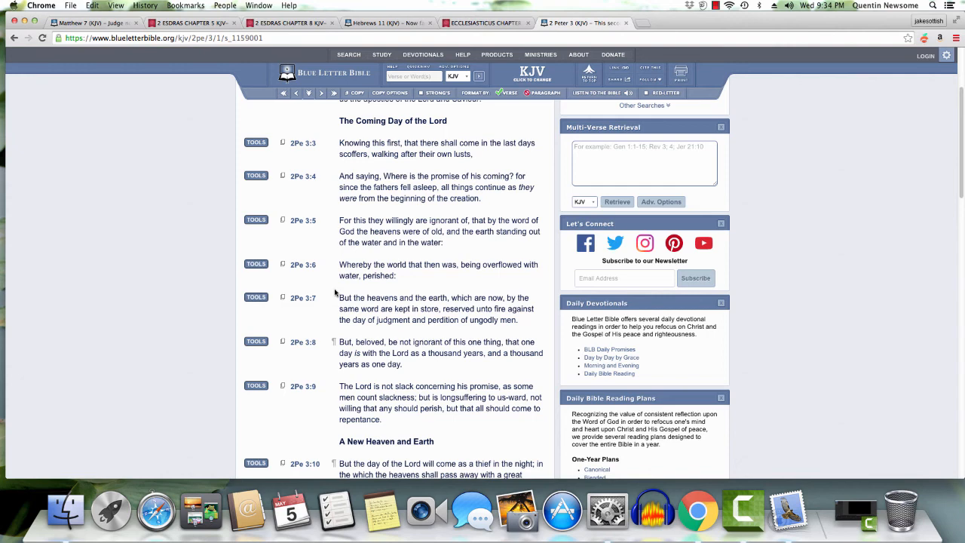
{"action": "scroll", "scroll_direction": "down", "scroll_amount": 3}
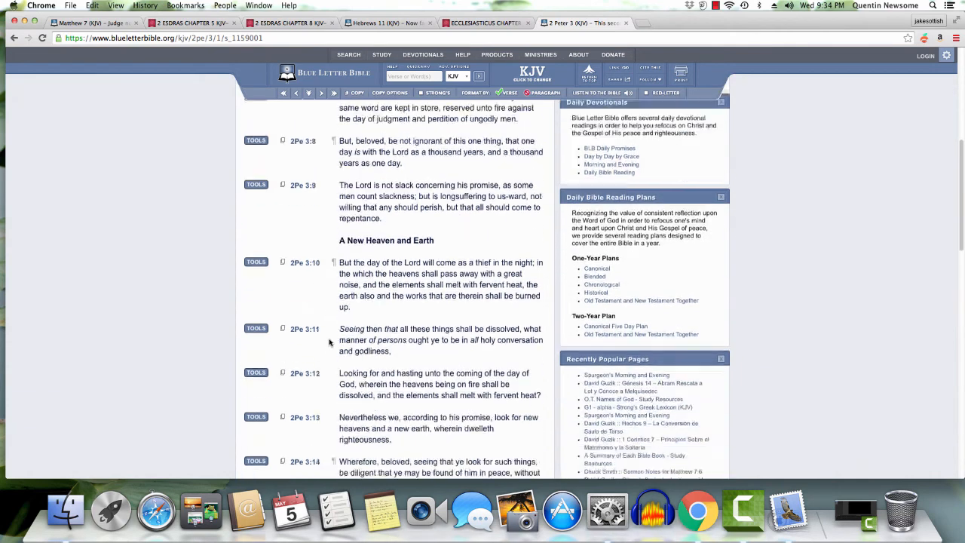
{"action": "scroll", "scroll_direction": "down", "scroll_amount": 3}
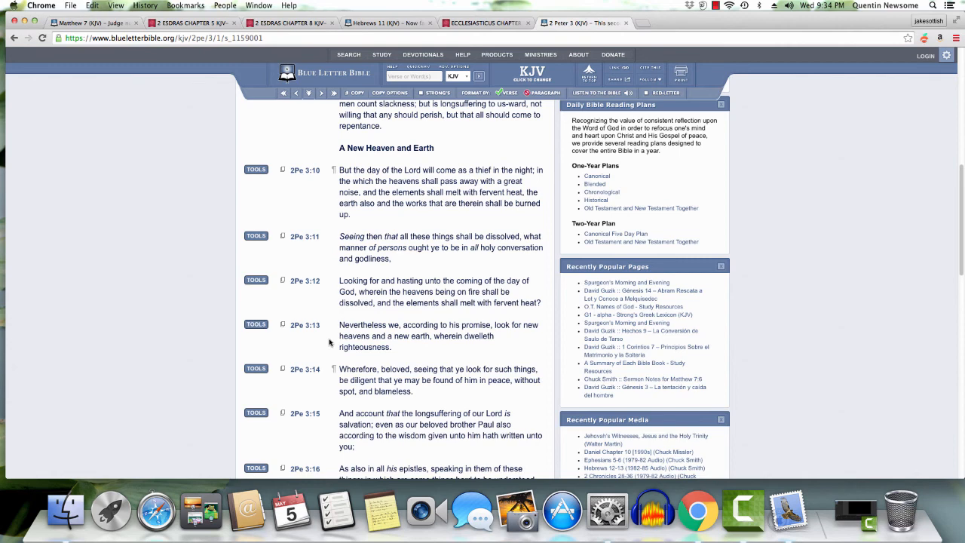
{"action": "scroll", "scroll_direction": "down", "scroll_amount": 3}
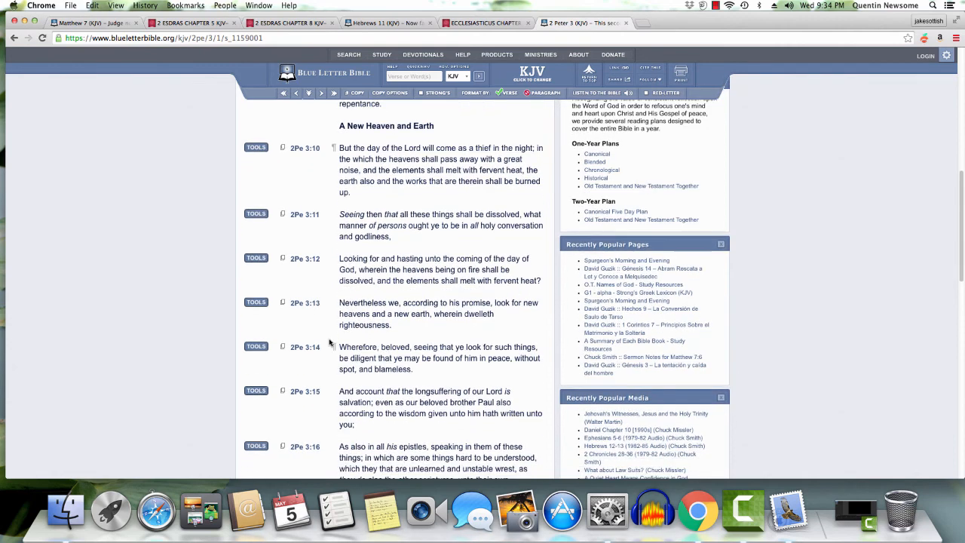
{"action": "scroll", "scroll_direction": "down", "scroll_amount": 3}
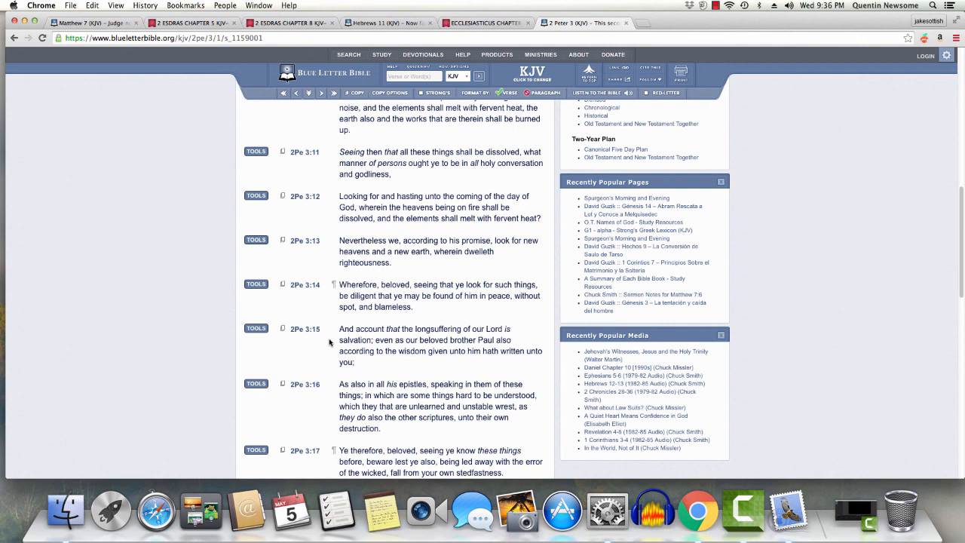
{"action": "mouse_move", "coordinate": [603, 511]}
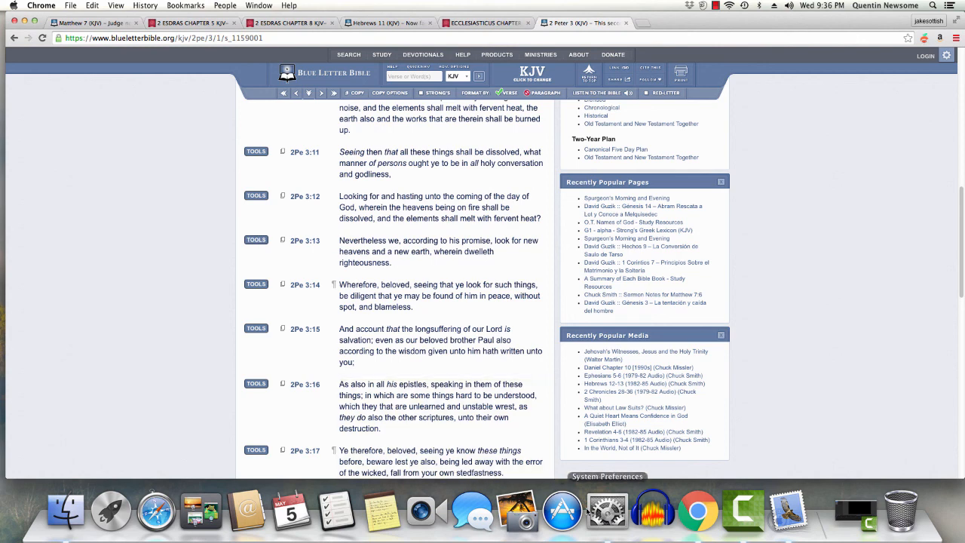